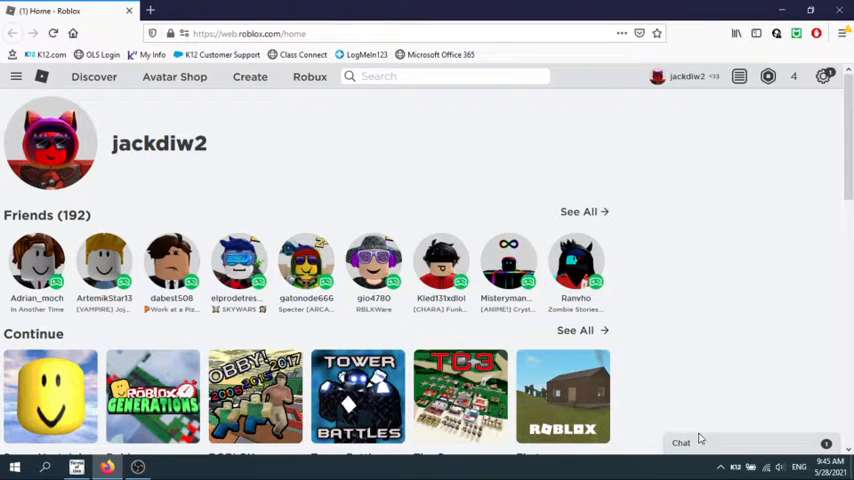
mouse_move(716, 244)
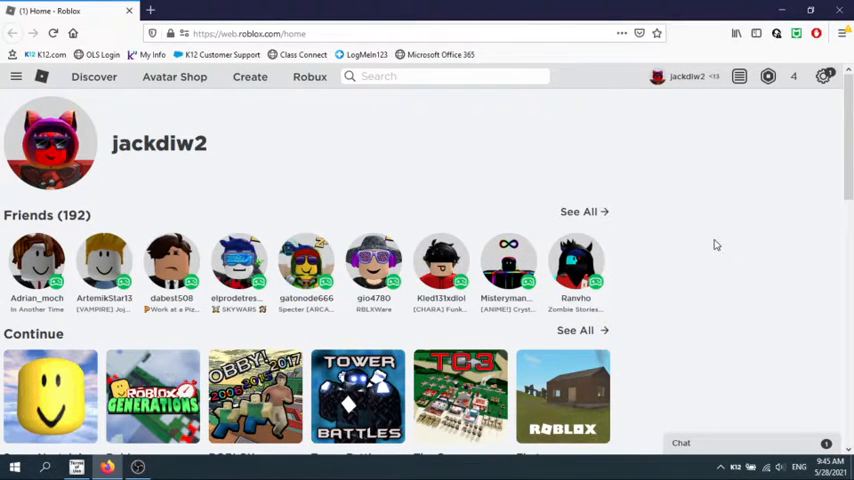
mouse_move(248, 168)
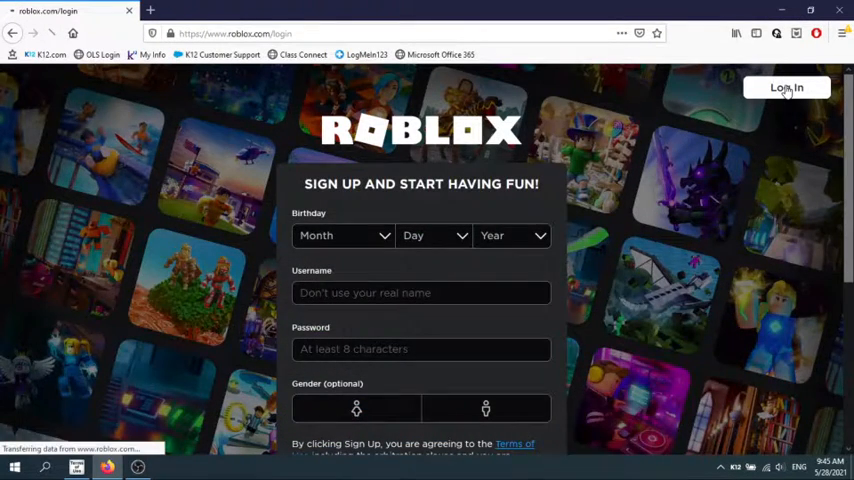
Step: Log in as the old 'jack' account, landing on its Account Deleted notice
left_click(788, 88)
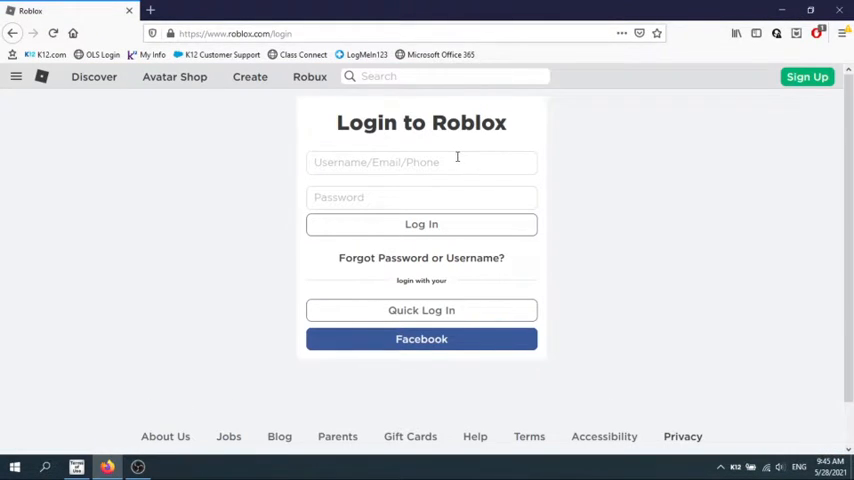
type("jackdiw")
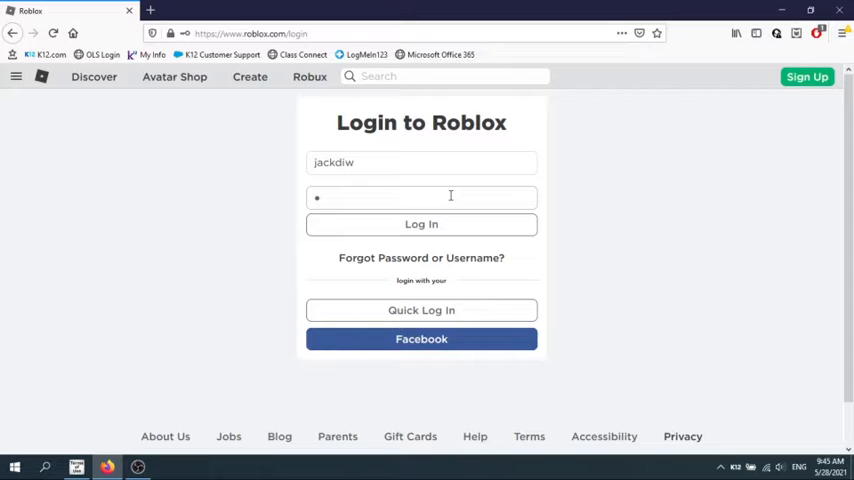
type("••••")
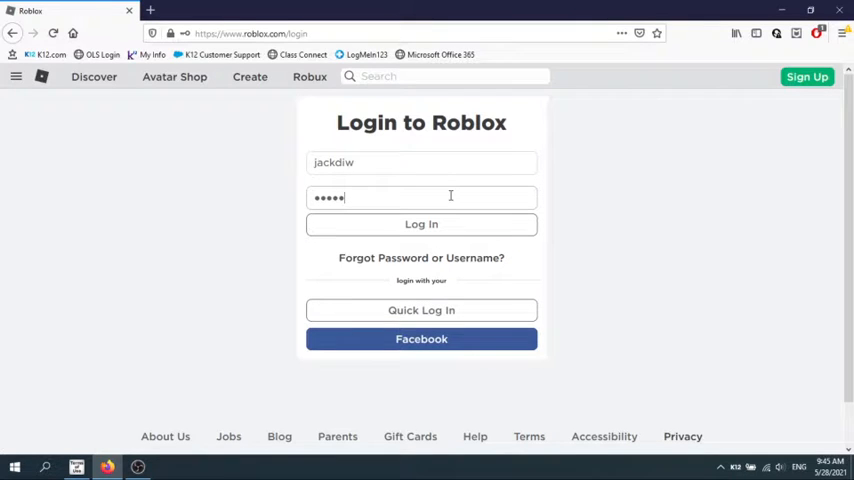
left_click(420, 224)
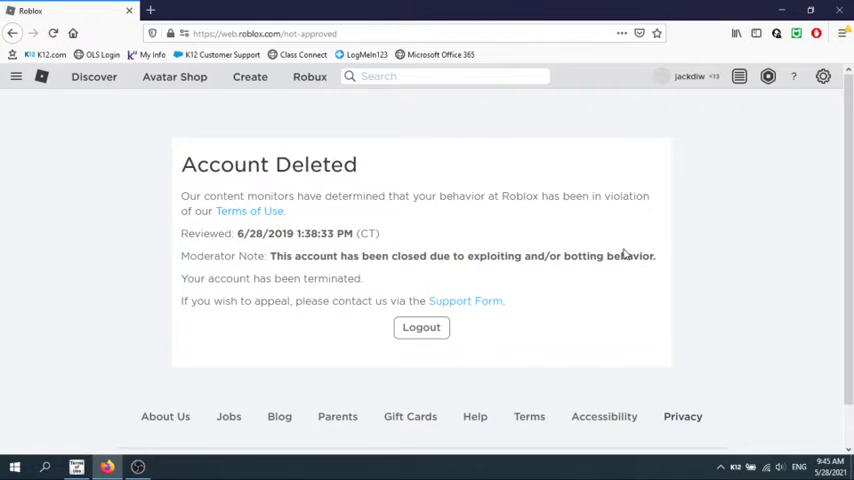
mouse_move(140, 376)
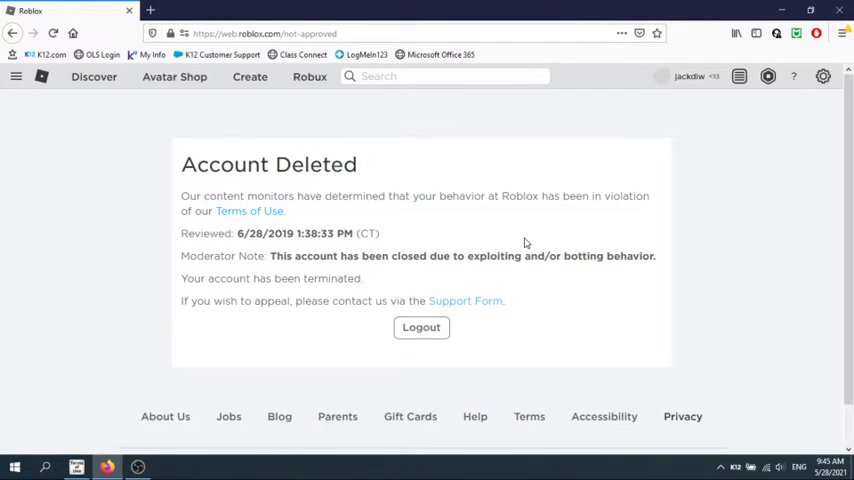
left_click_drag(466, 256, 570, 256)
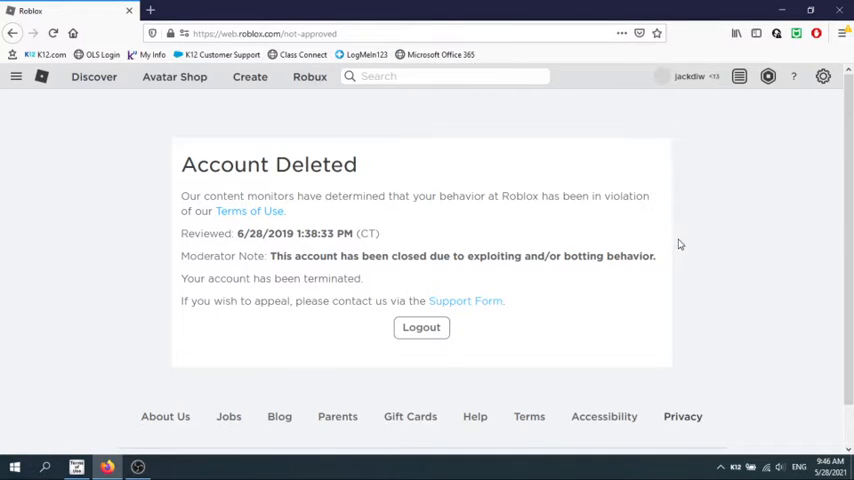
mouse_move(654, 244)
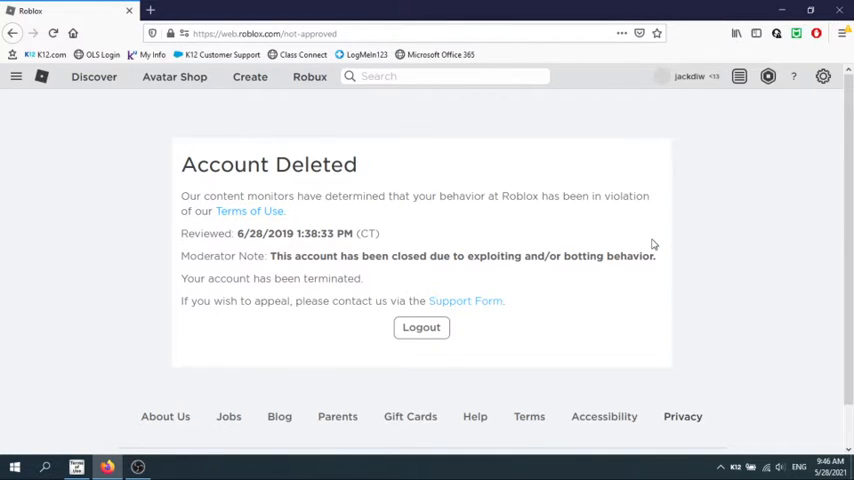
mouse_move(576, 252)
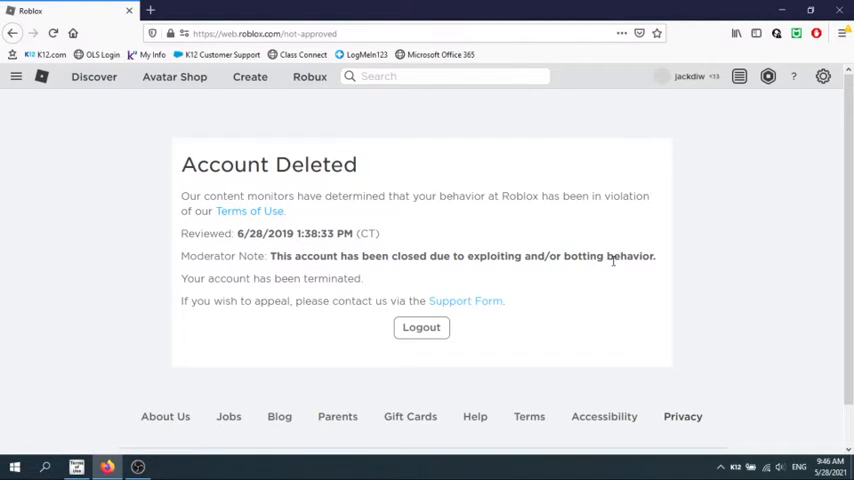
mouse_move(658, 264)
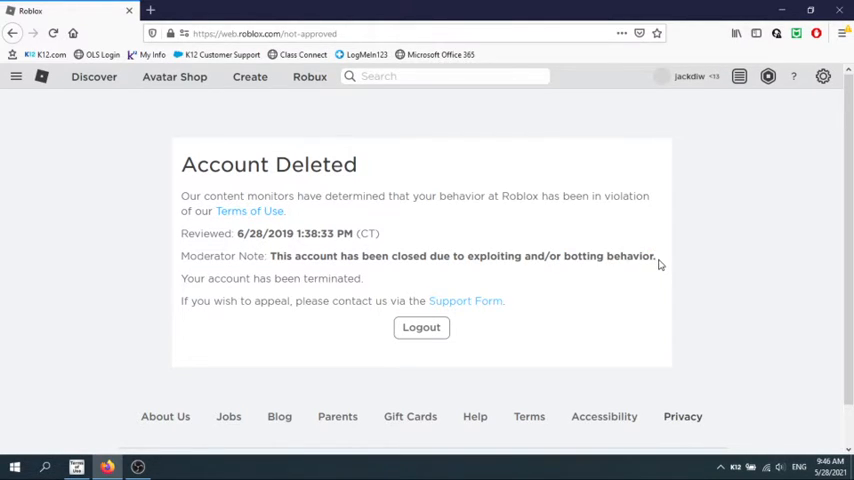
double_click(478, 256)
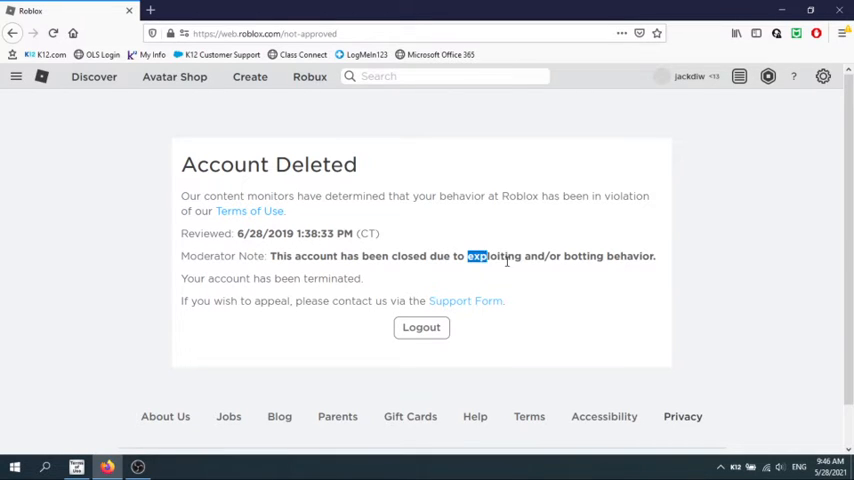
double_click(492, 256)
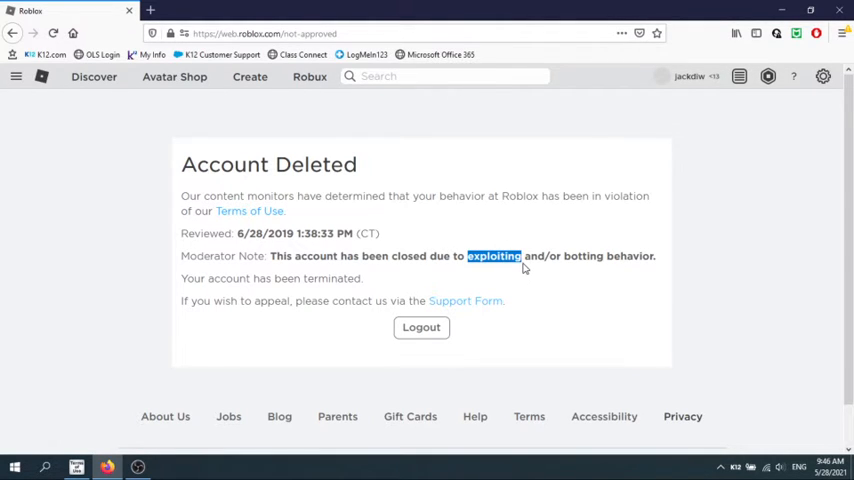
left_click(14, 466)
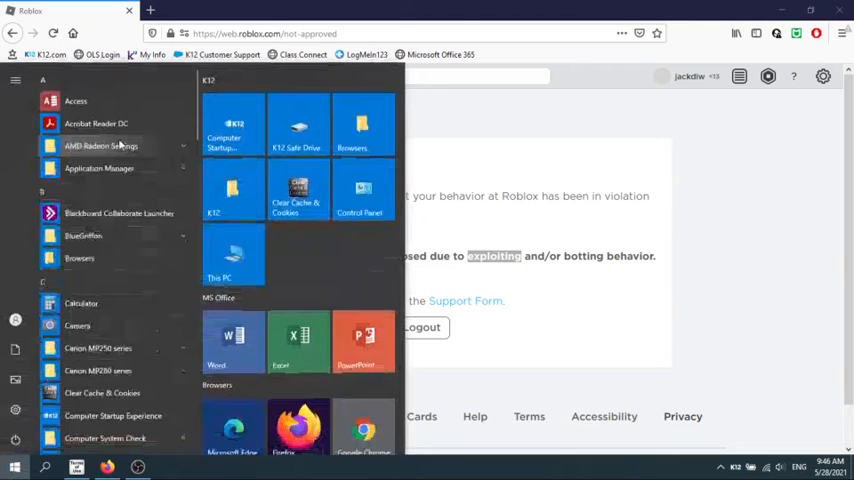
scroll("down", 3)
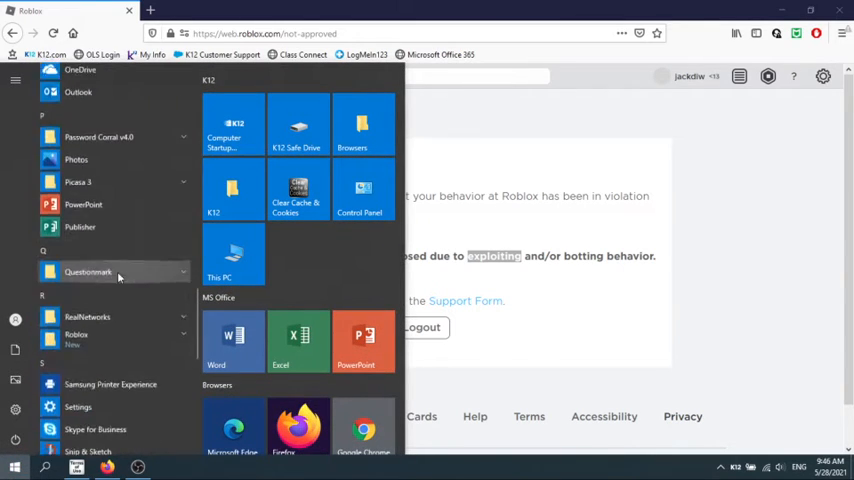
scroll("down", 3)
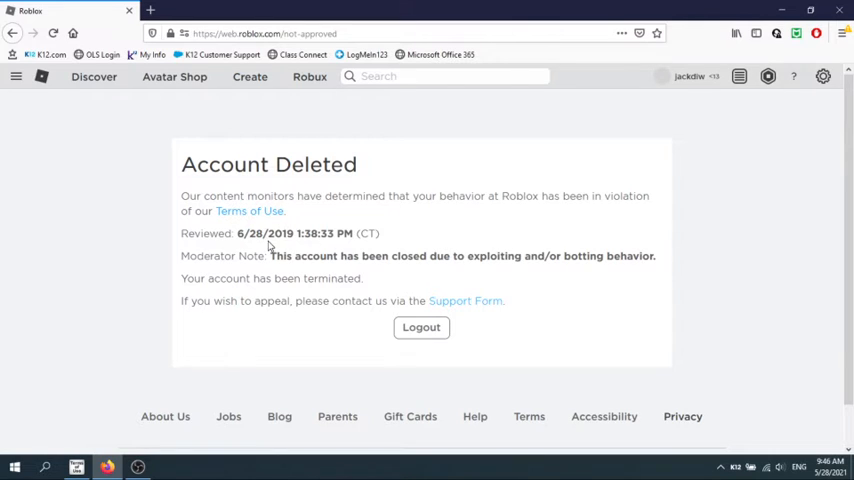
mouse_move(268, 358)
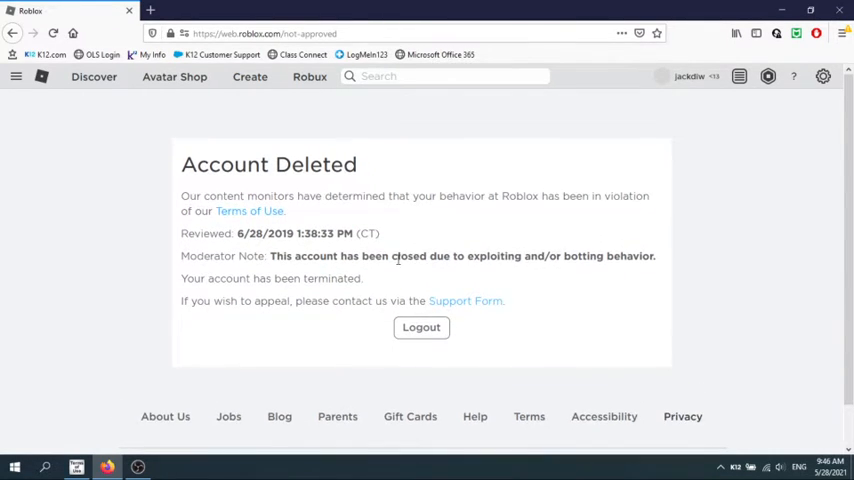
mouse_move(336, 328)
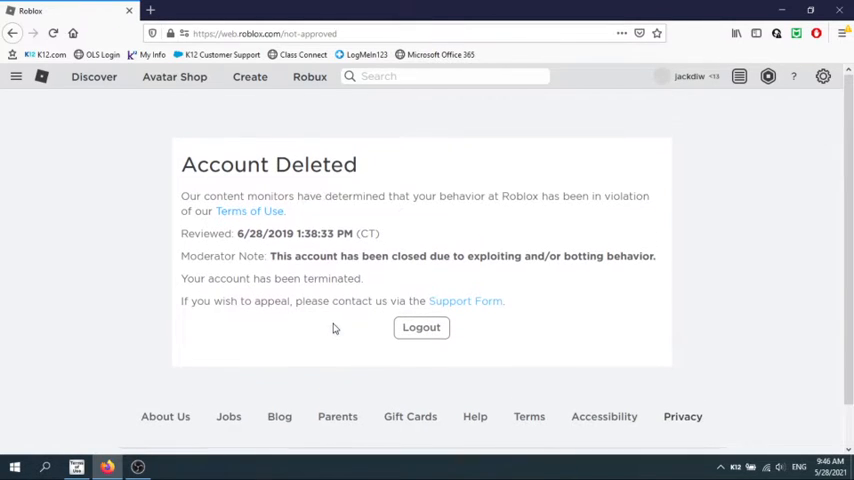
left_click_drag(272, 256, 524, 256)
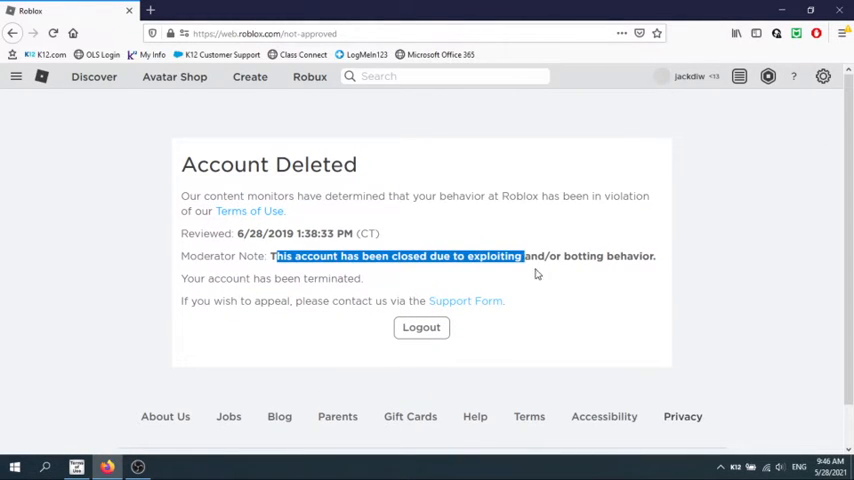
double_click(492, 256)
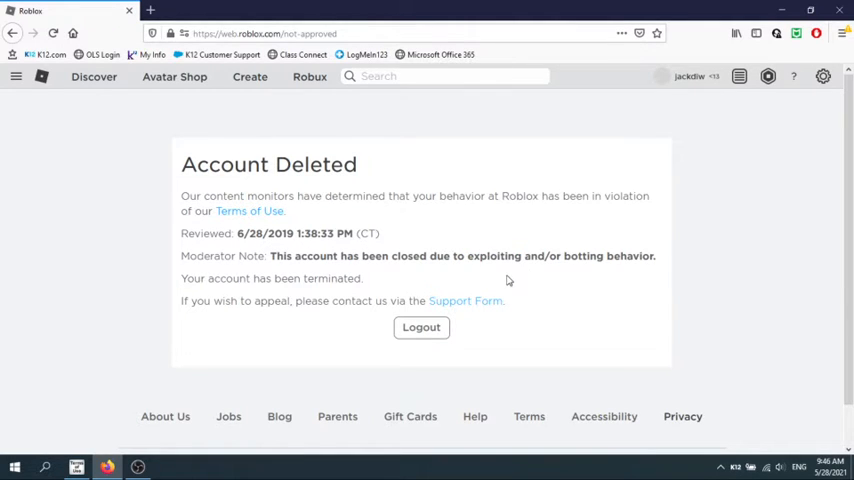
left_click(420, 328)
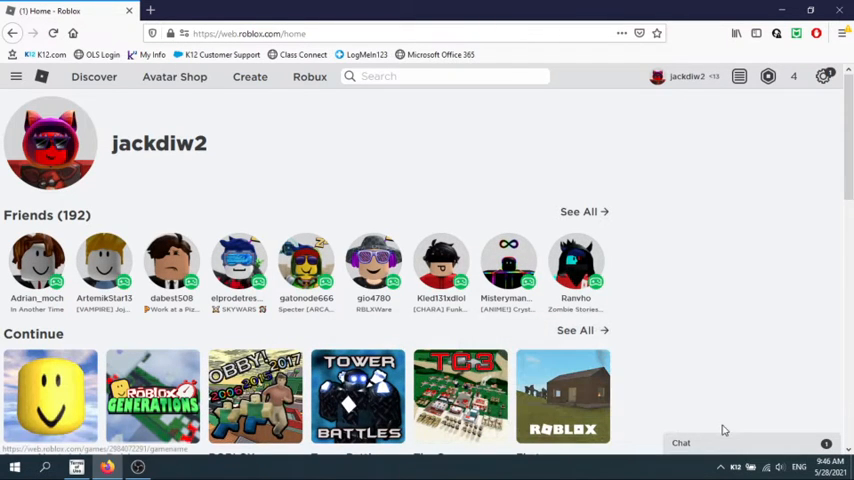
mouse_move(384, 186)
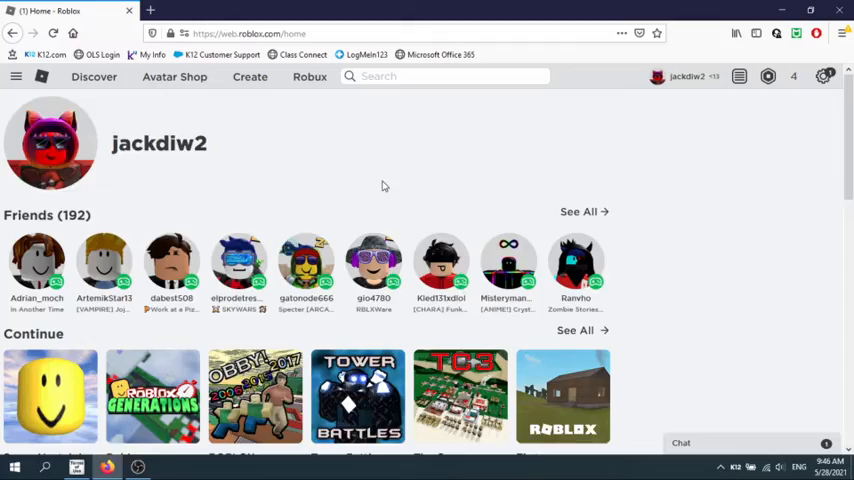
scroll("down", 3)
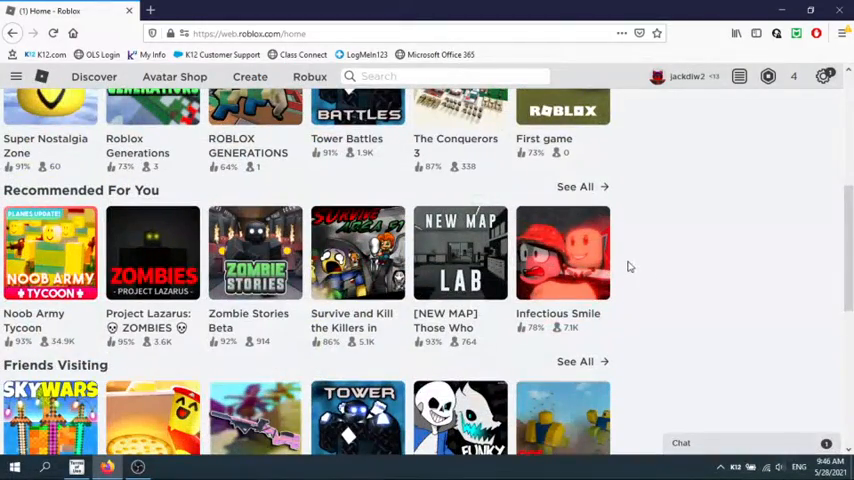